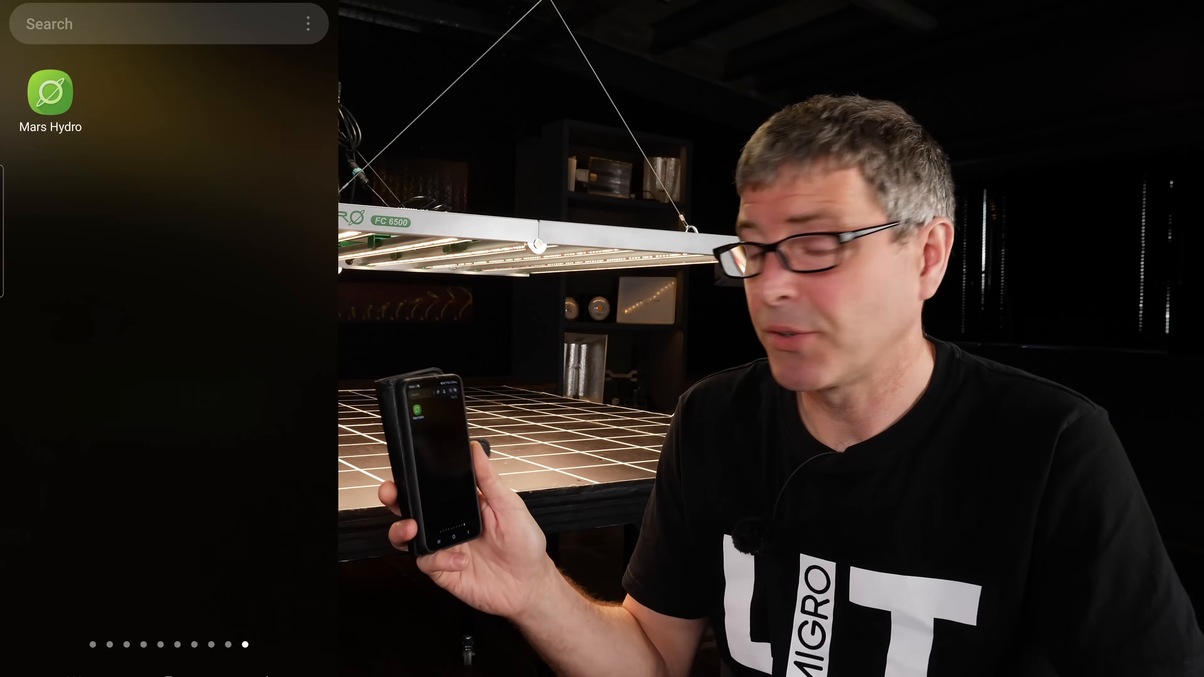
Launch the Mars Hydro app showing one connected grow light on at 10%
left_click(50, 96)
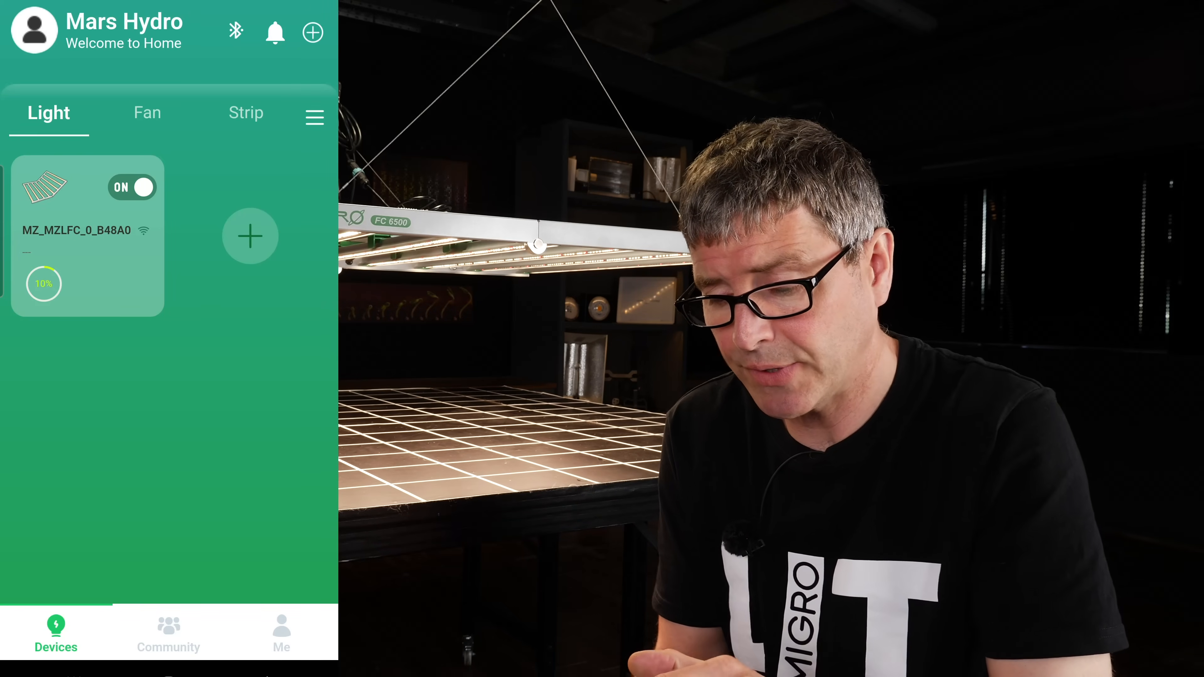
left_click(147, 113)
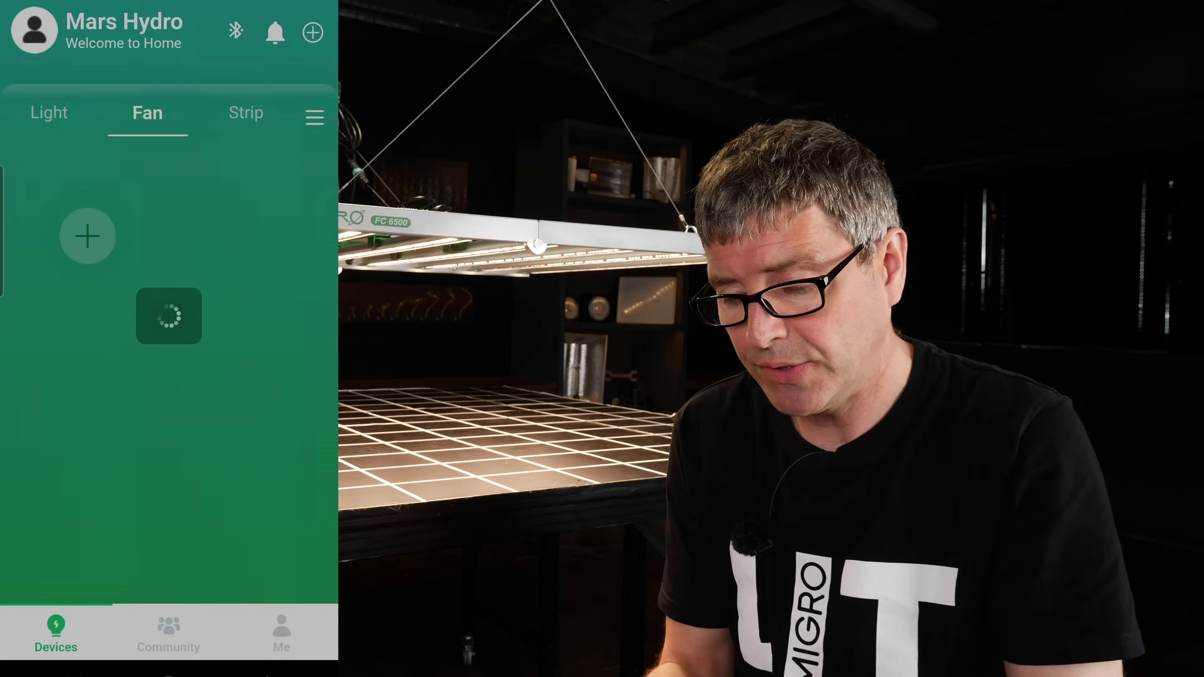
left_click(246, 113)
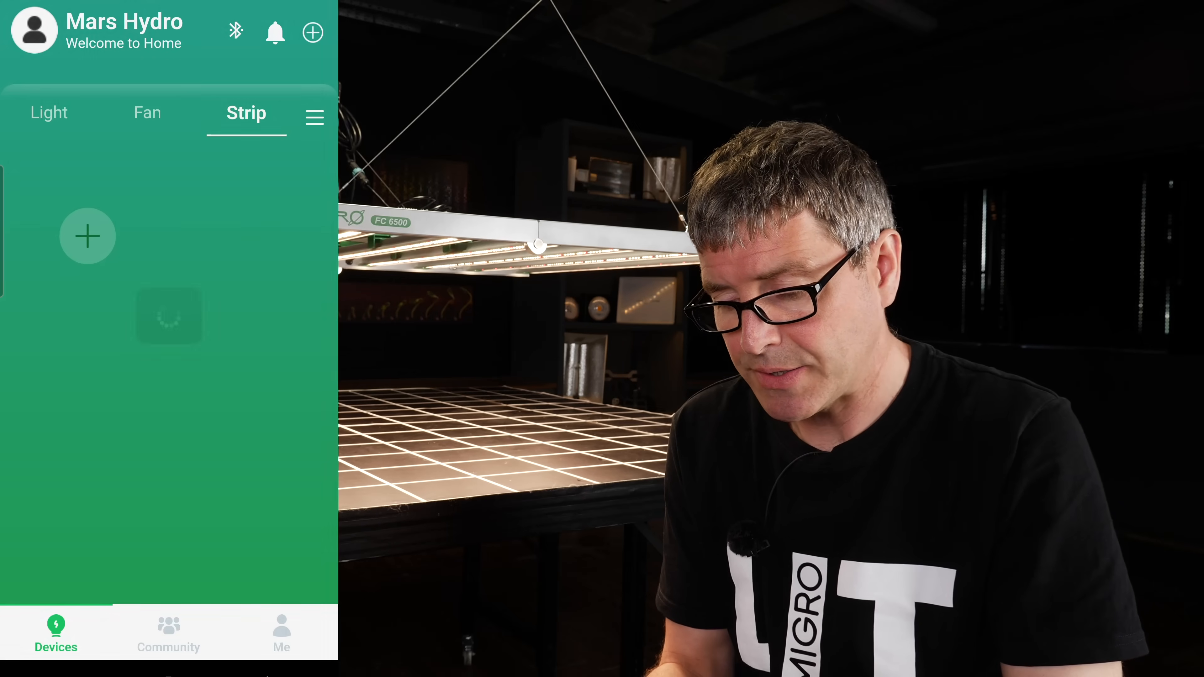
left_click(48, 113)
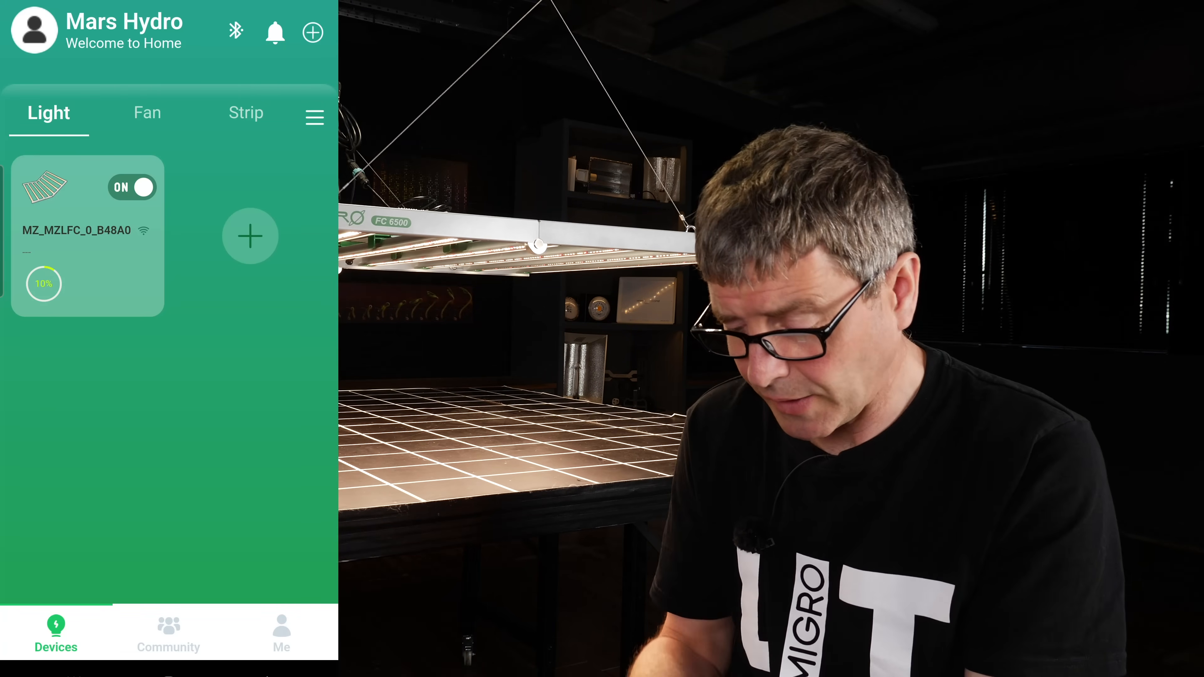
left_click(76, 230)
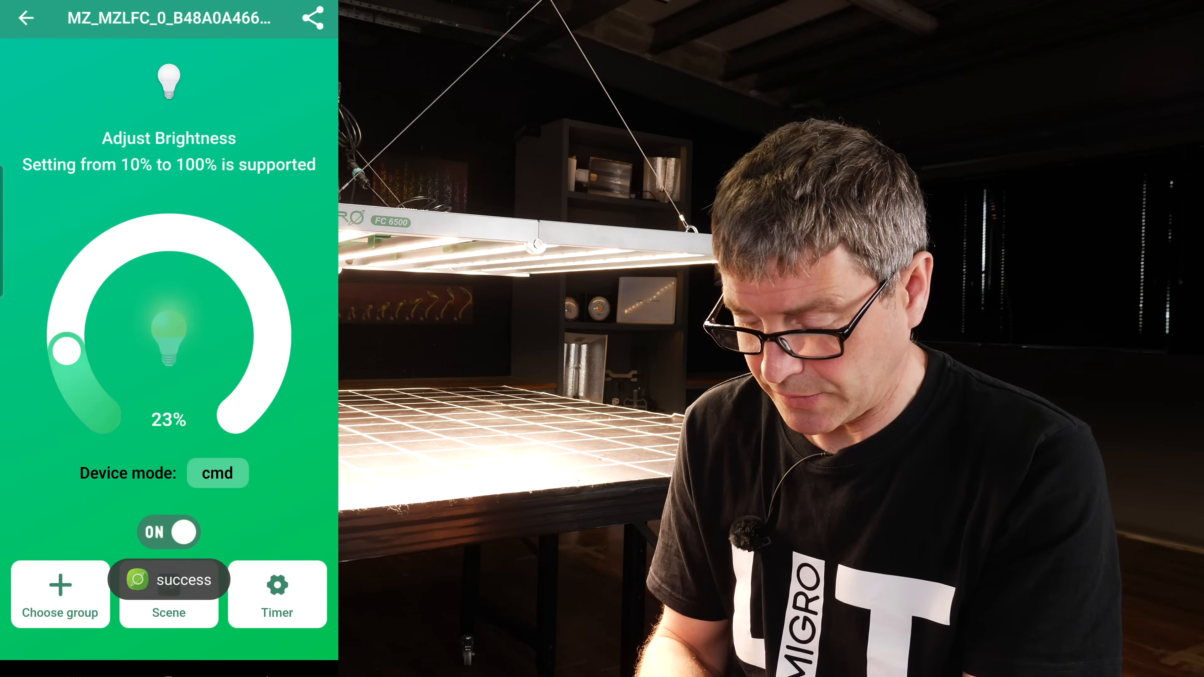
Switch the grow light off and back on, then review and leave its sunset/sunrise timer settings
left_click(169, 531)
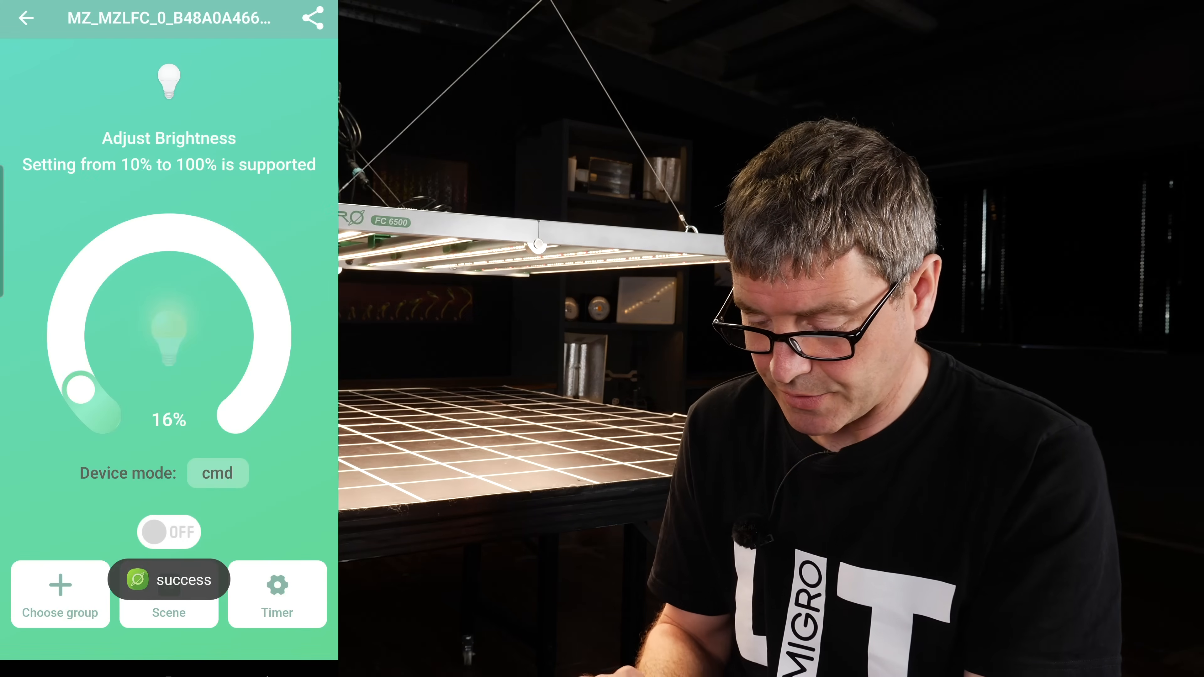
left_click(168, 532)
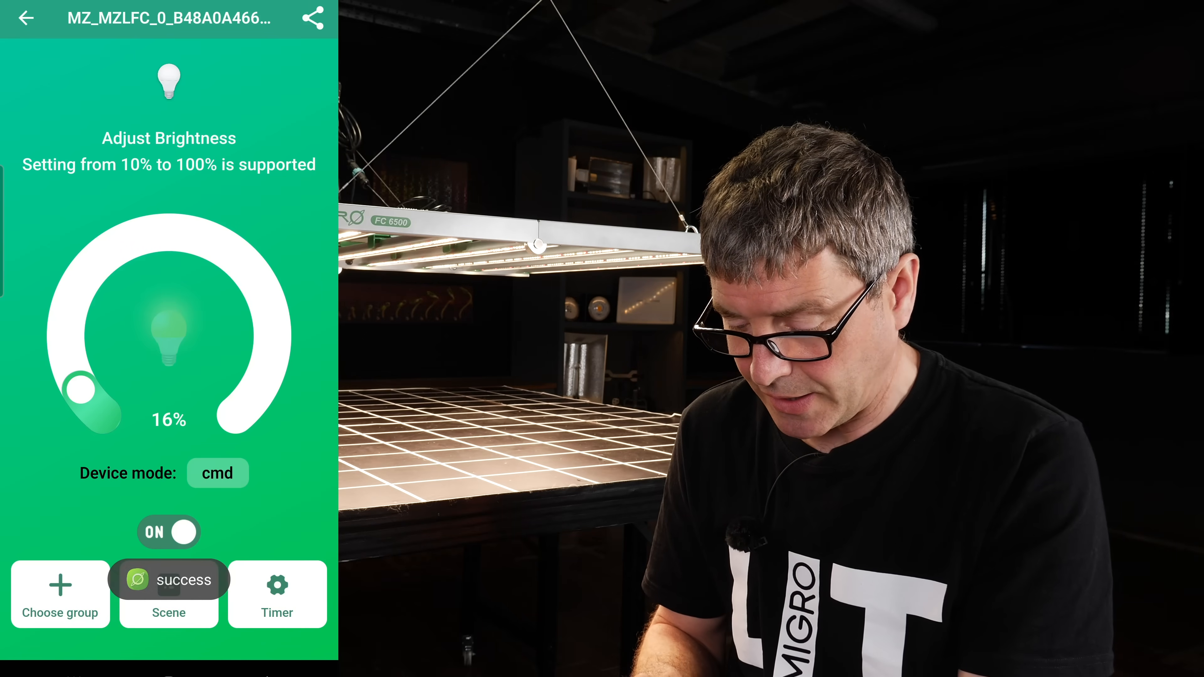
left_click(277, 595)
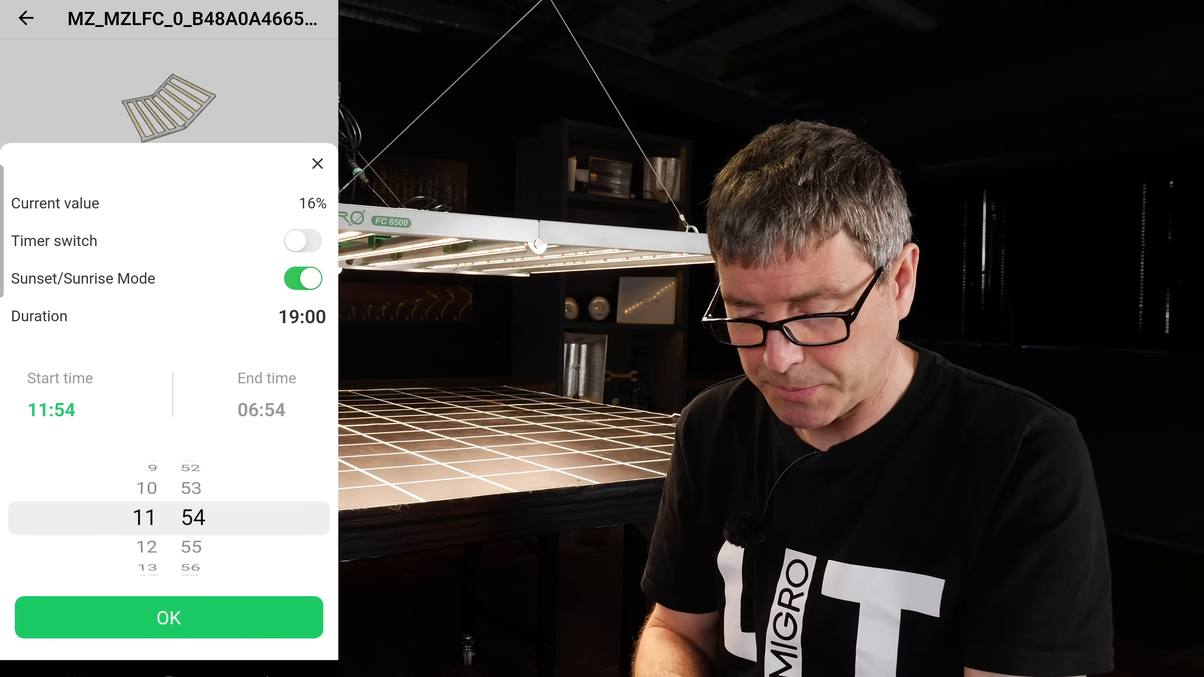
left_click(168, 617)
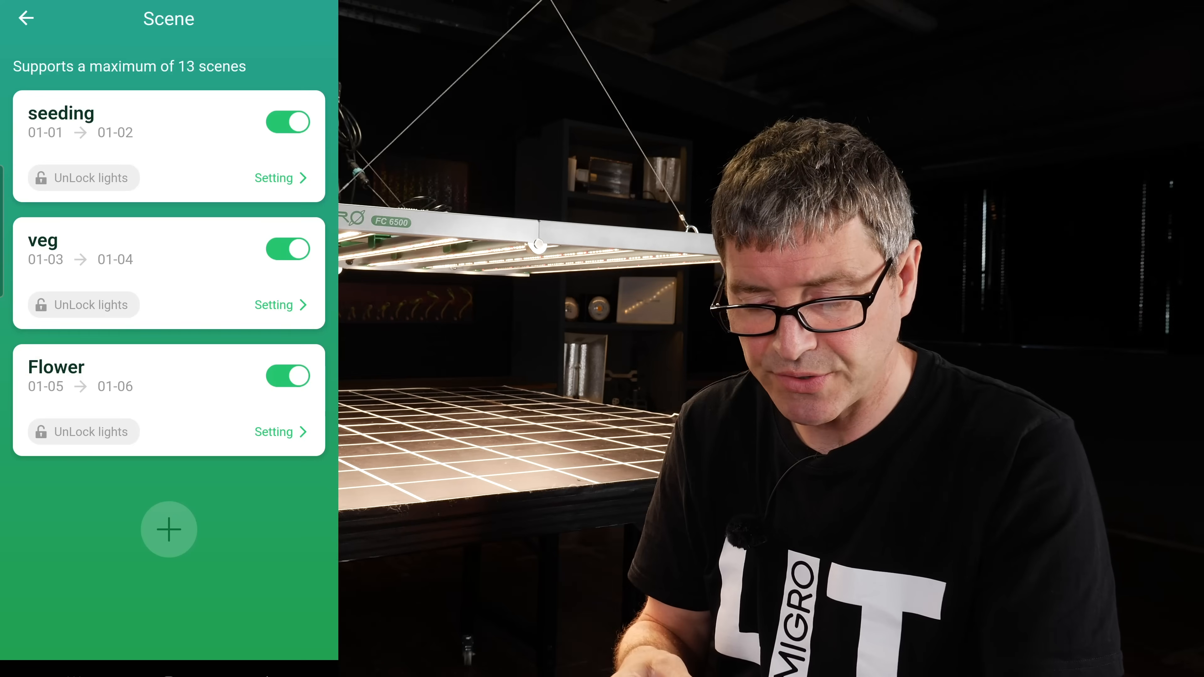
View the veg scene's details: 12:00–18:00 daily lighting at 75% for 01-03 to 01-04-2022
left_click(169, 529)
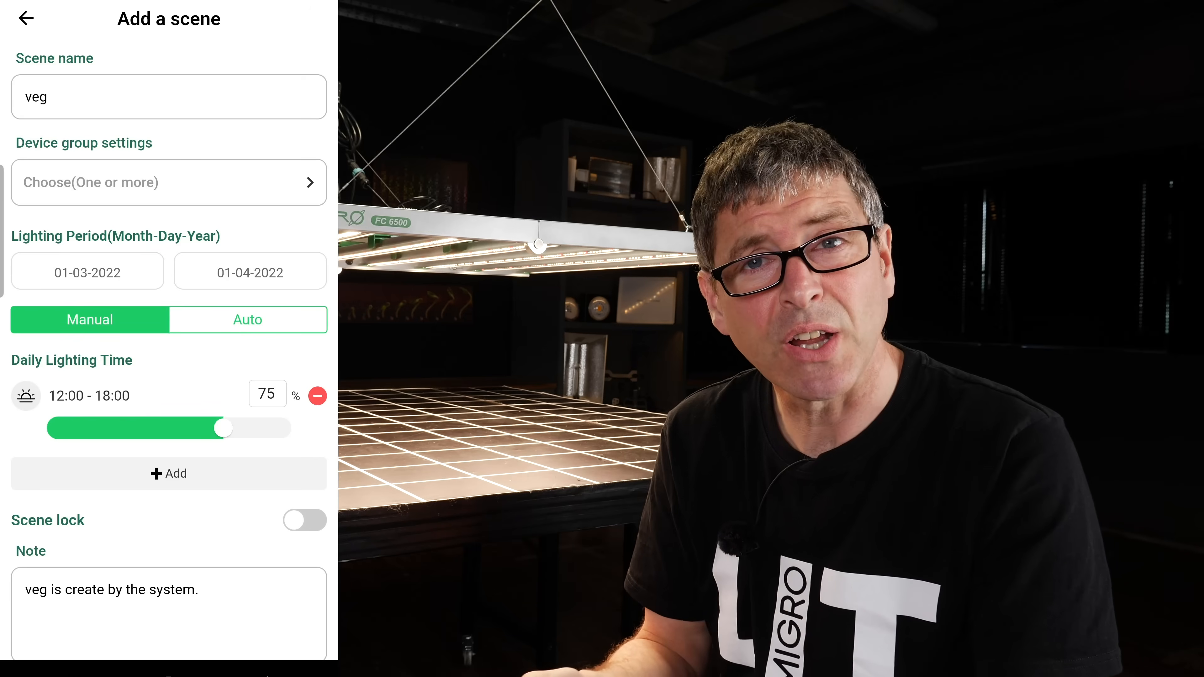
left_click(25, 18)
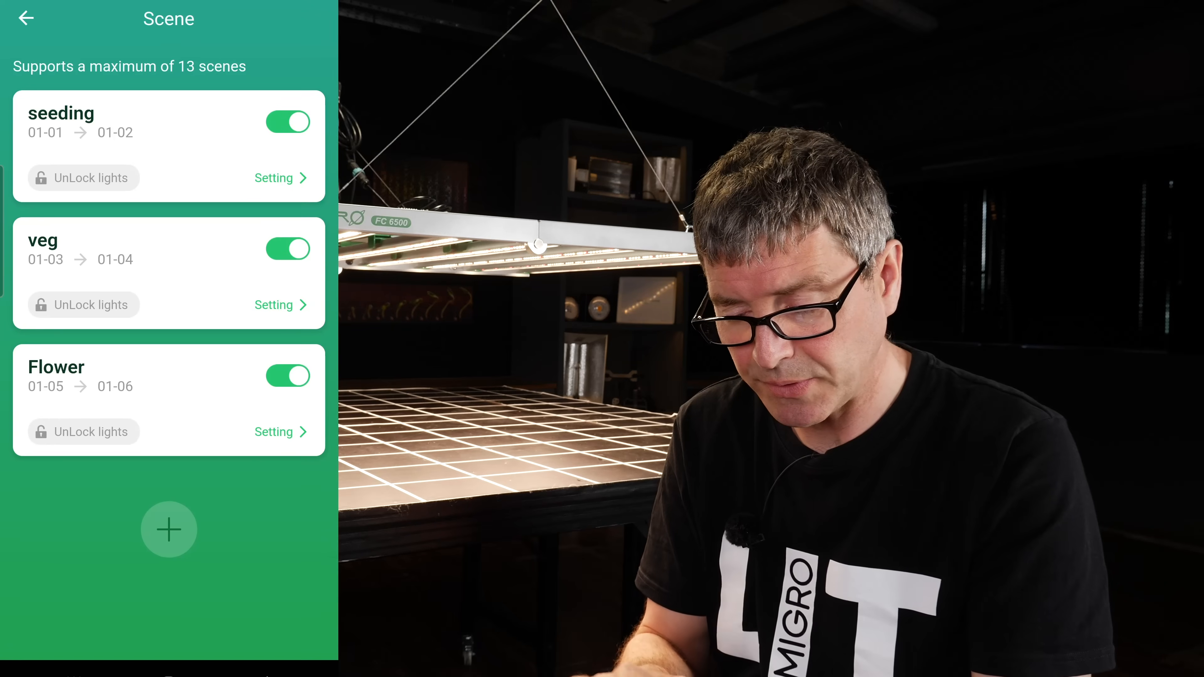
left_click(25, 18)
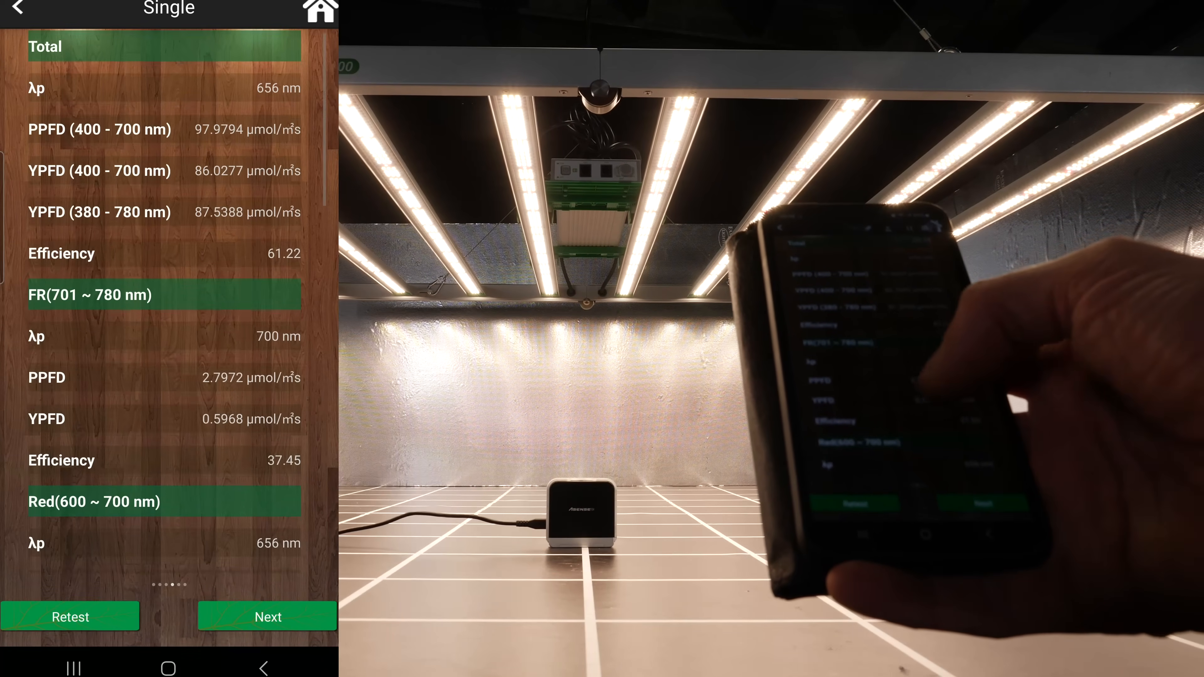
Scroll the Single results page through colour bands to the parameters R/B 2.96, DLI 8.47, CCT 3472 K, CRI 90
scroll("up", 3)
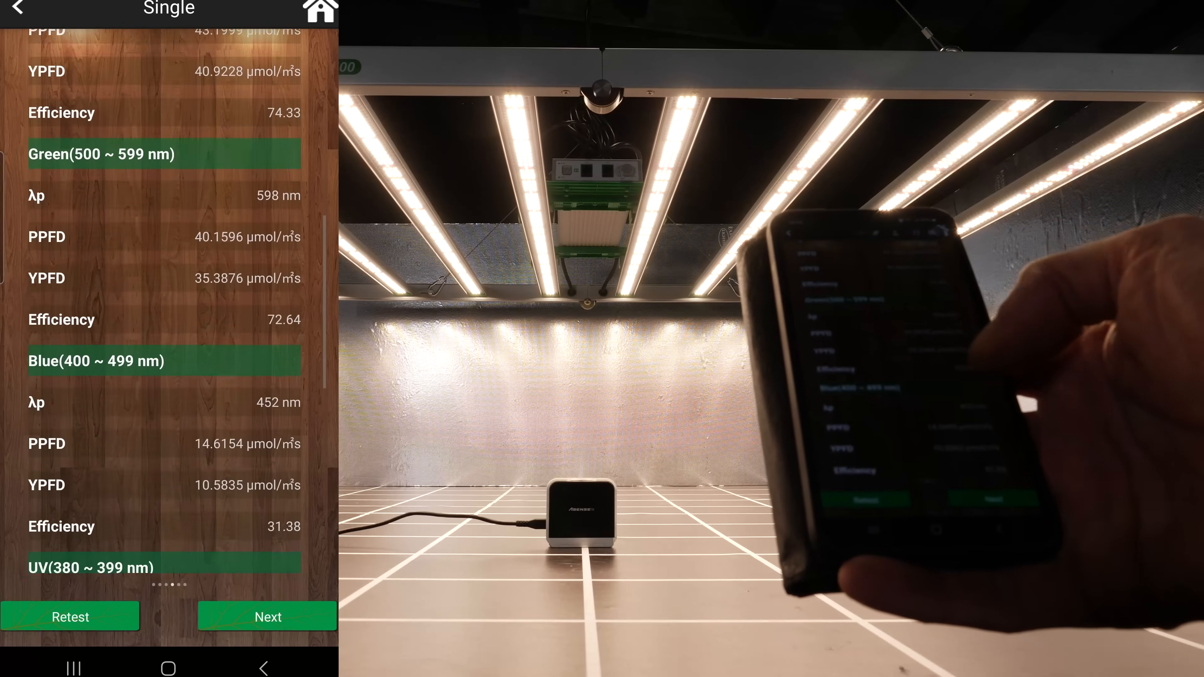
scroll("down", 3)
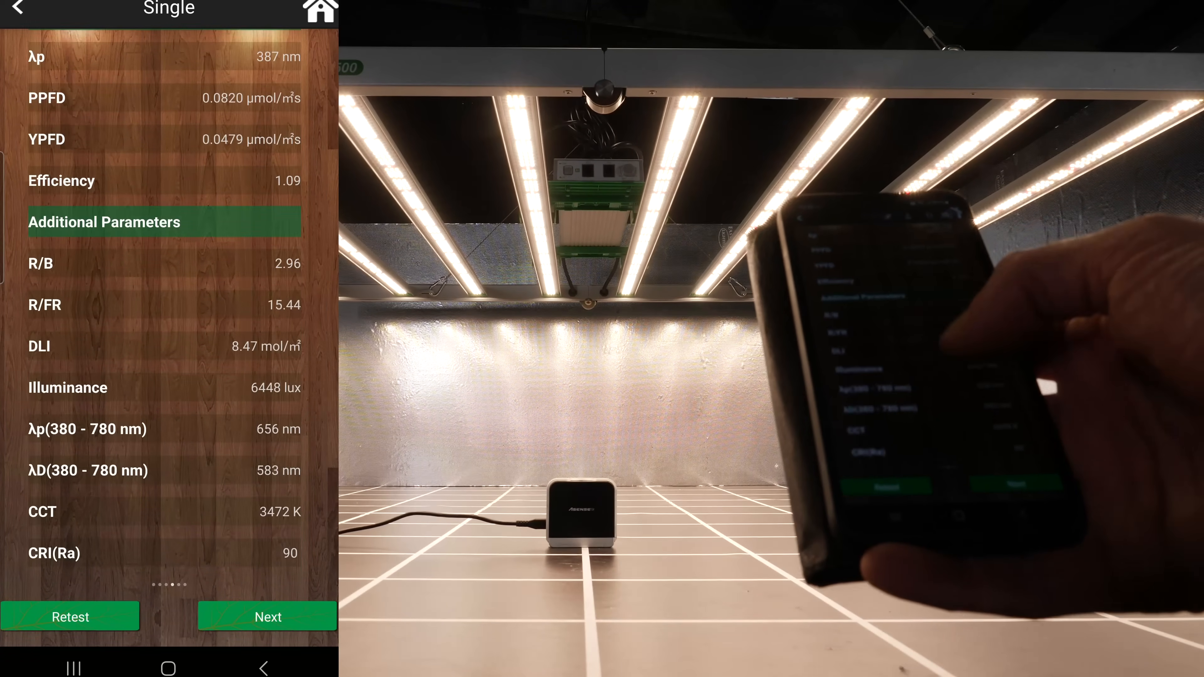